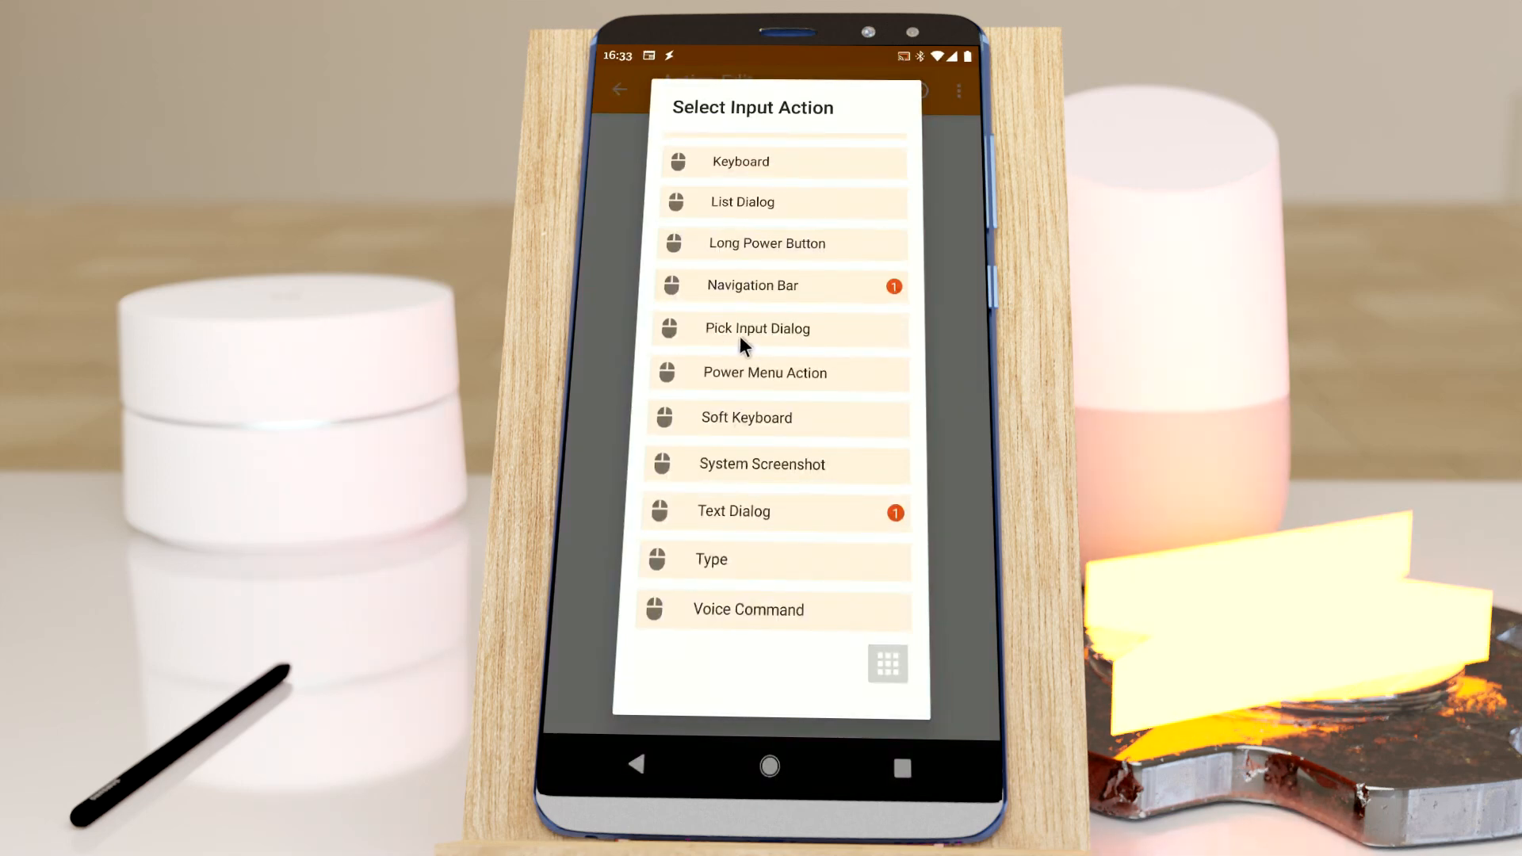
{"action": "mouse_move", "coordinate": [802, 339]}
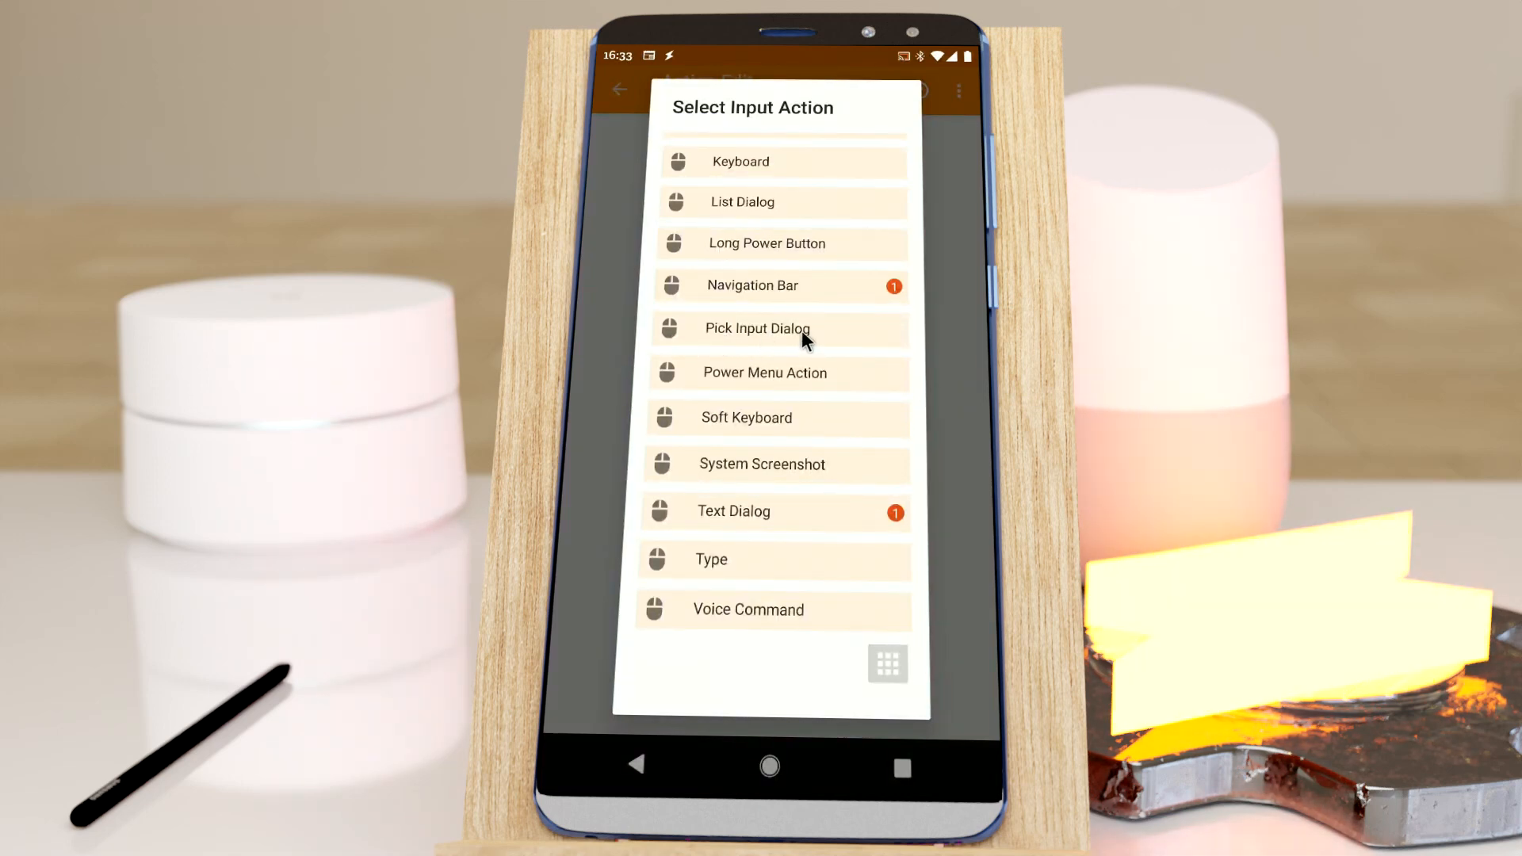
Step: Add a Pick Input Dialog action and set its Type to Time
{"action": "left_click", "coordinate": [758, 329]}
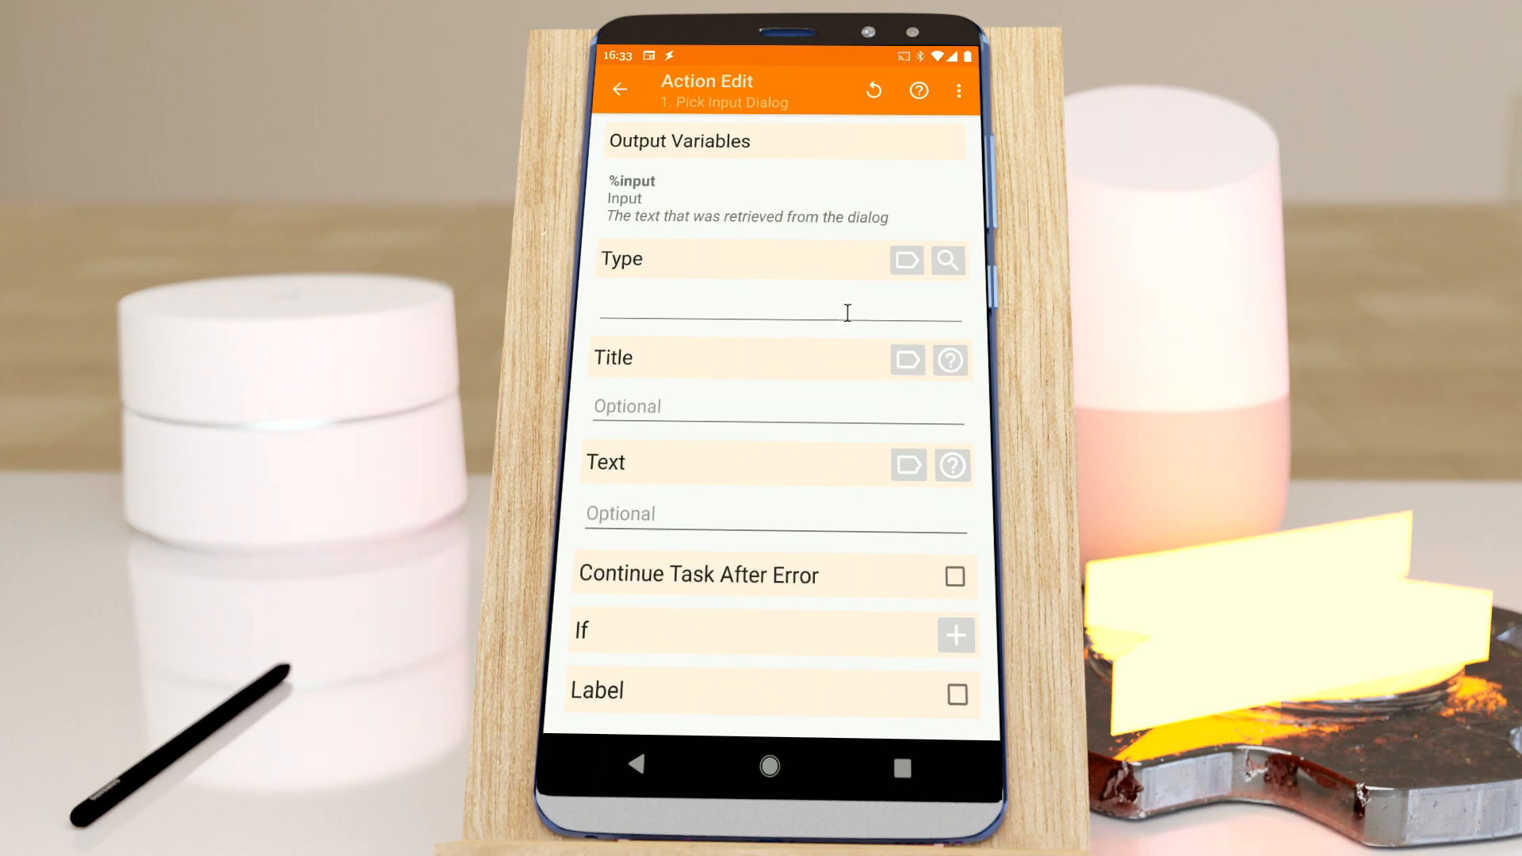
{"action": "left_click", "coordinate": [777, 312]}
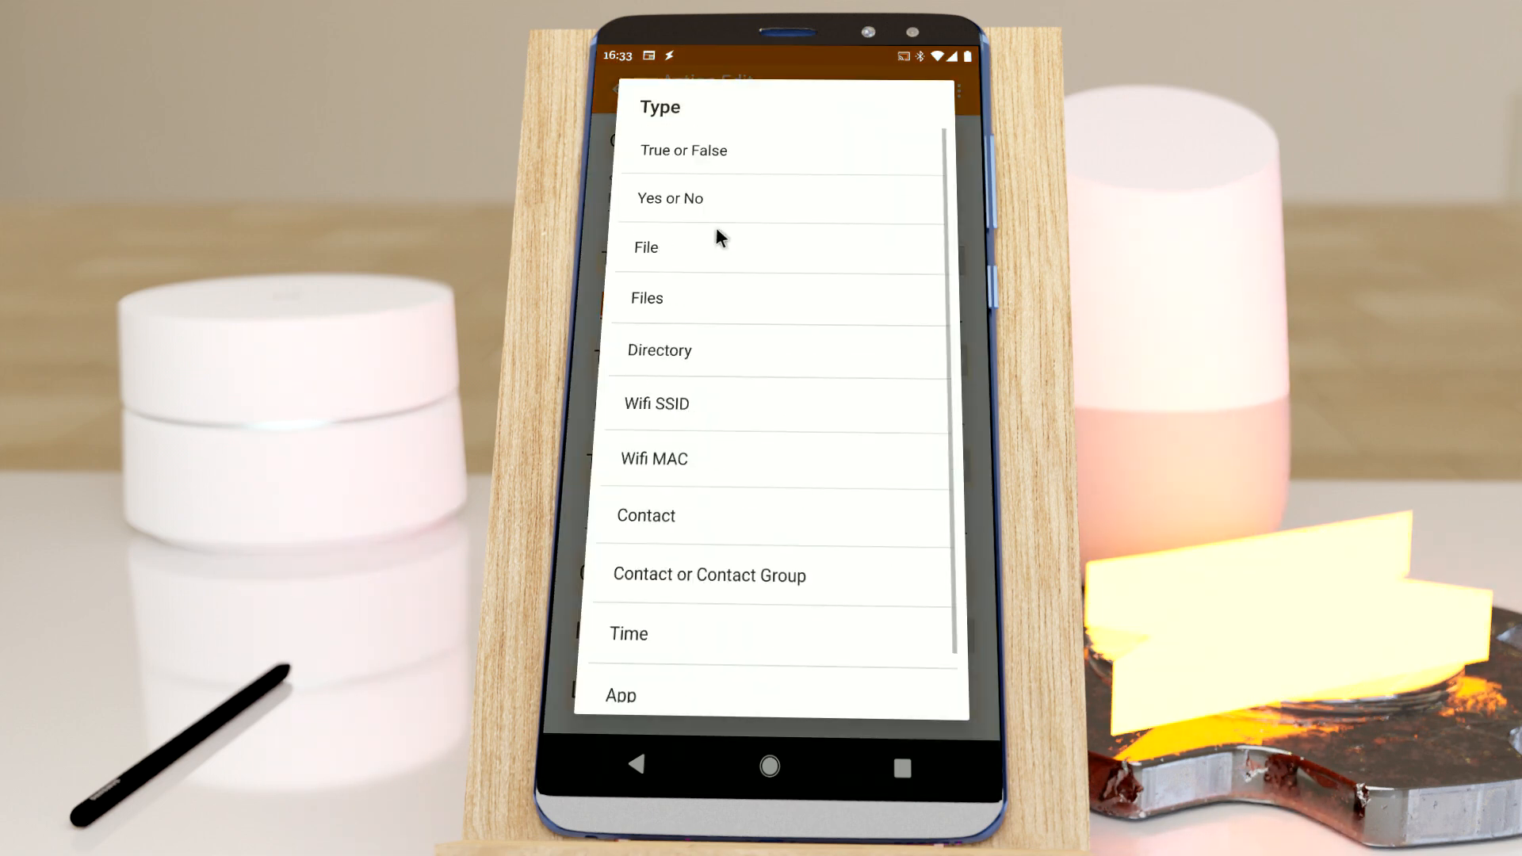
{"action": "scroll", "scroll_direction": "down", "scroll_amount": 3}
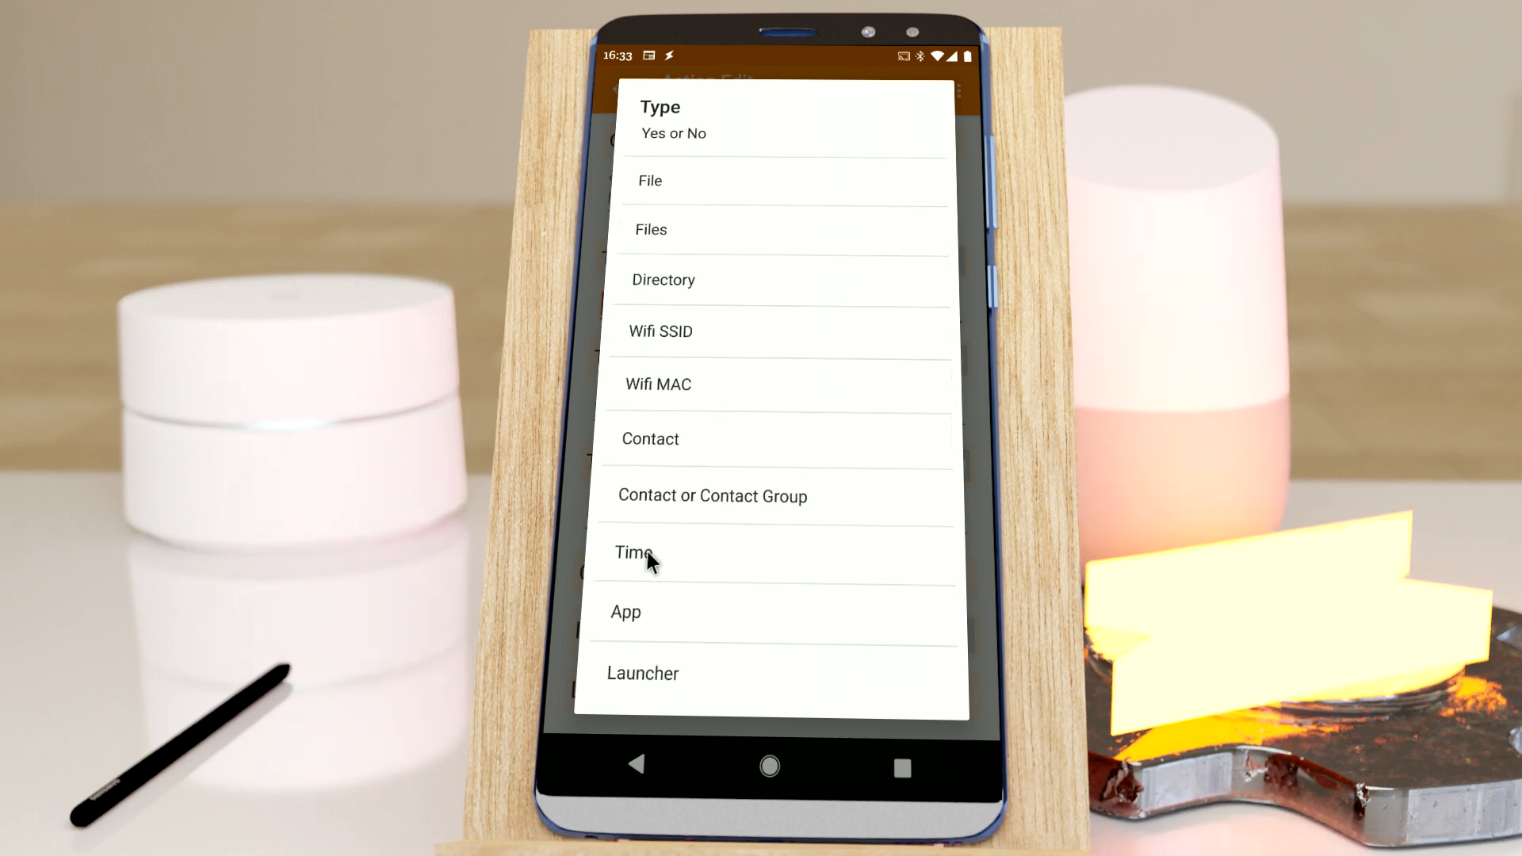
{"action": "left_click", "coordinate": [640, 553]}
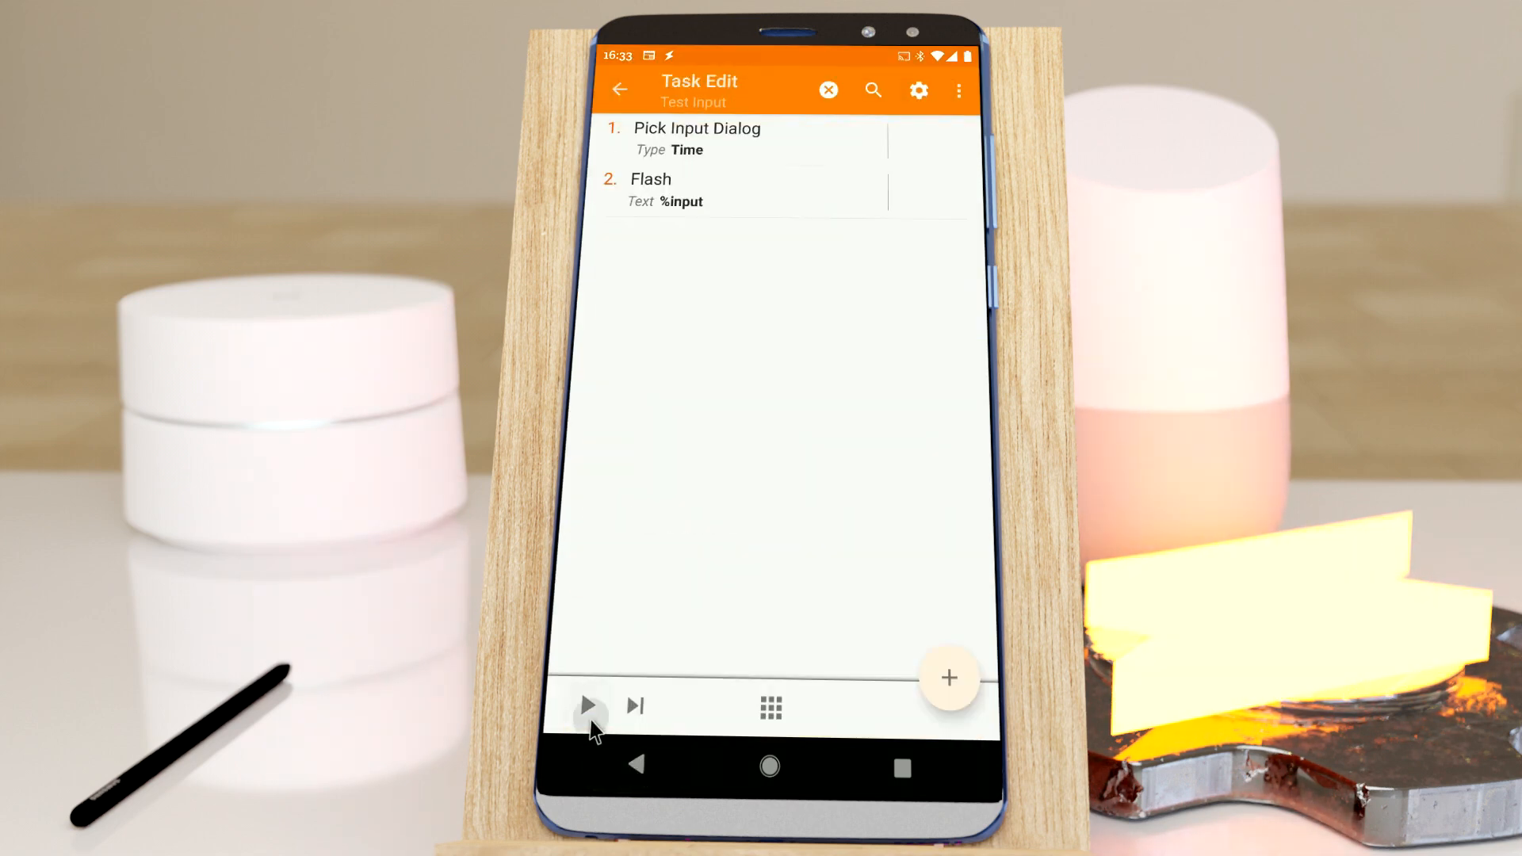
Step: Run the task and answer the time prompt with 12:05, confirming with OK
{"action": "left_click", "coordinate": [589, 704]}
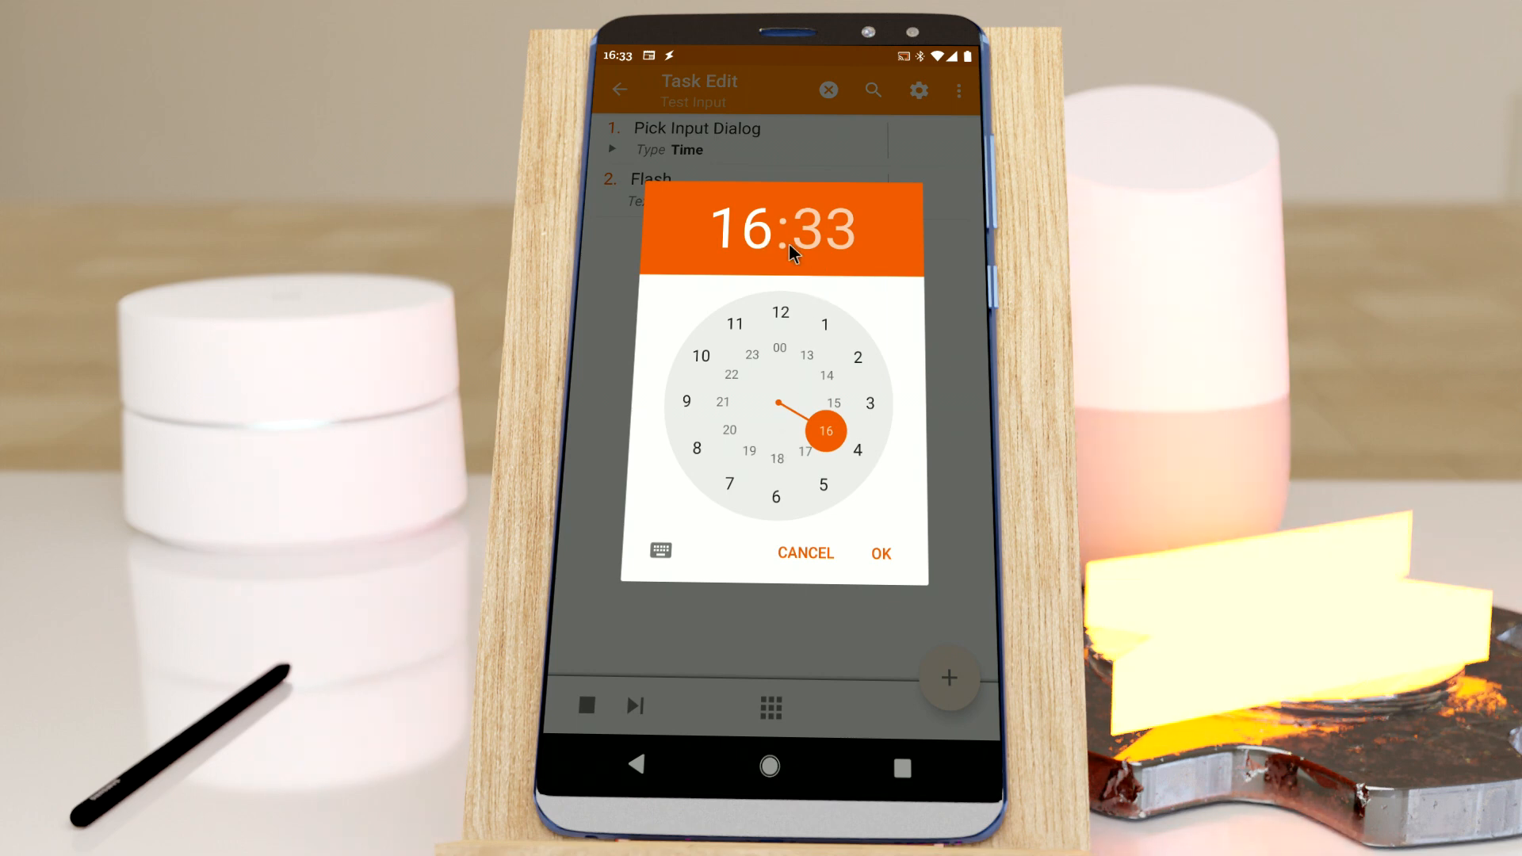
{"action": "left_click", "coordinate": [825, 323]}
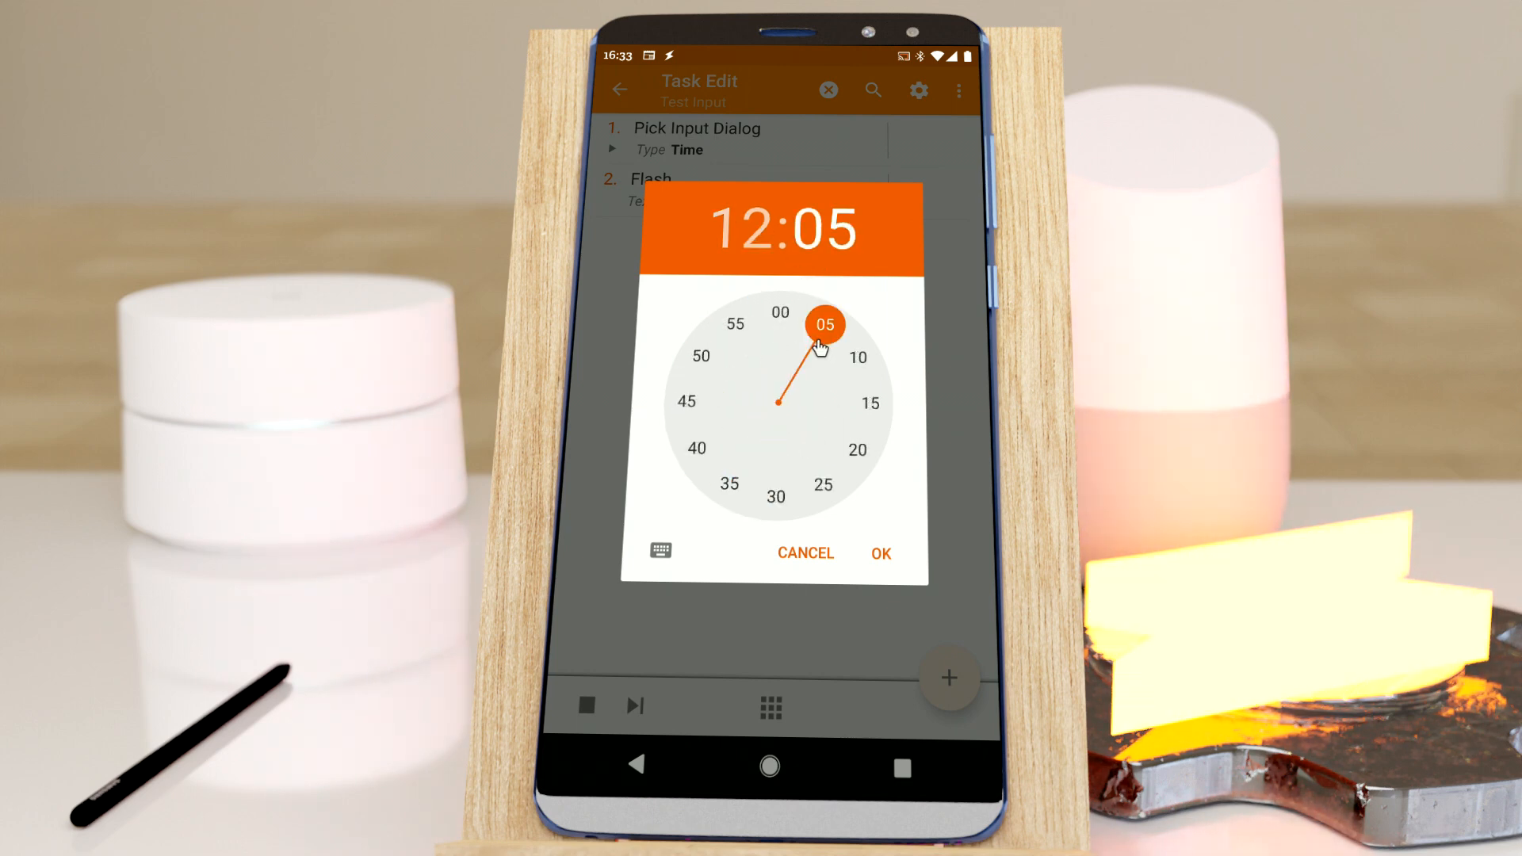
{"action": "left_click", "coordinate": [881, 552]}
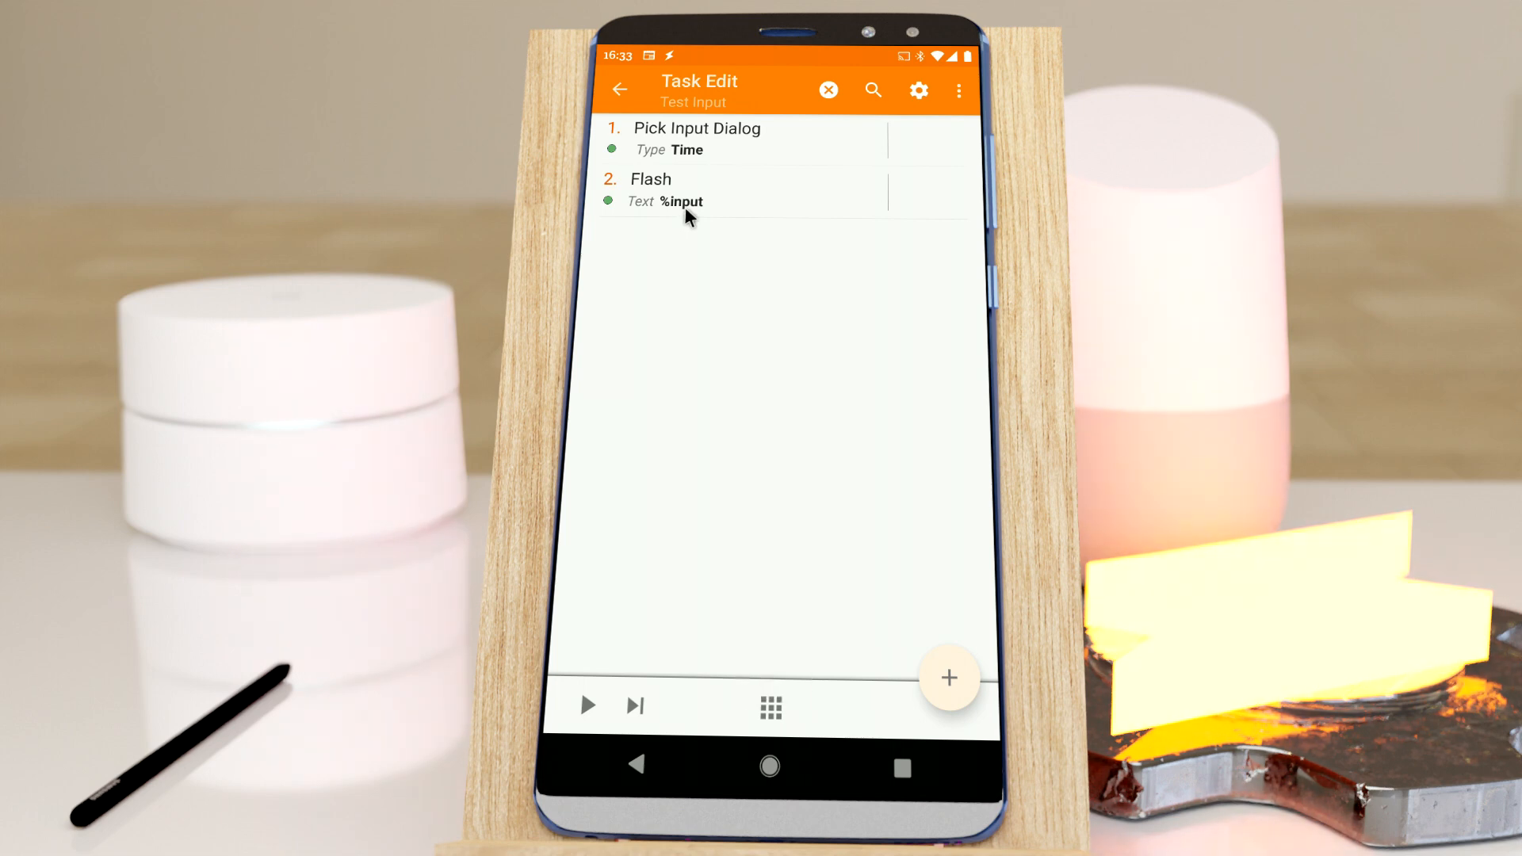
{"action": "mouse_move", "coordinate": [698, 159]}
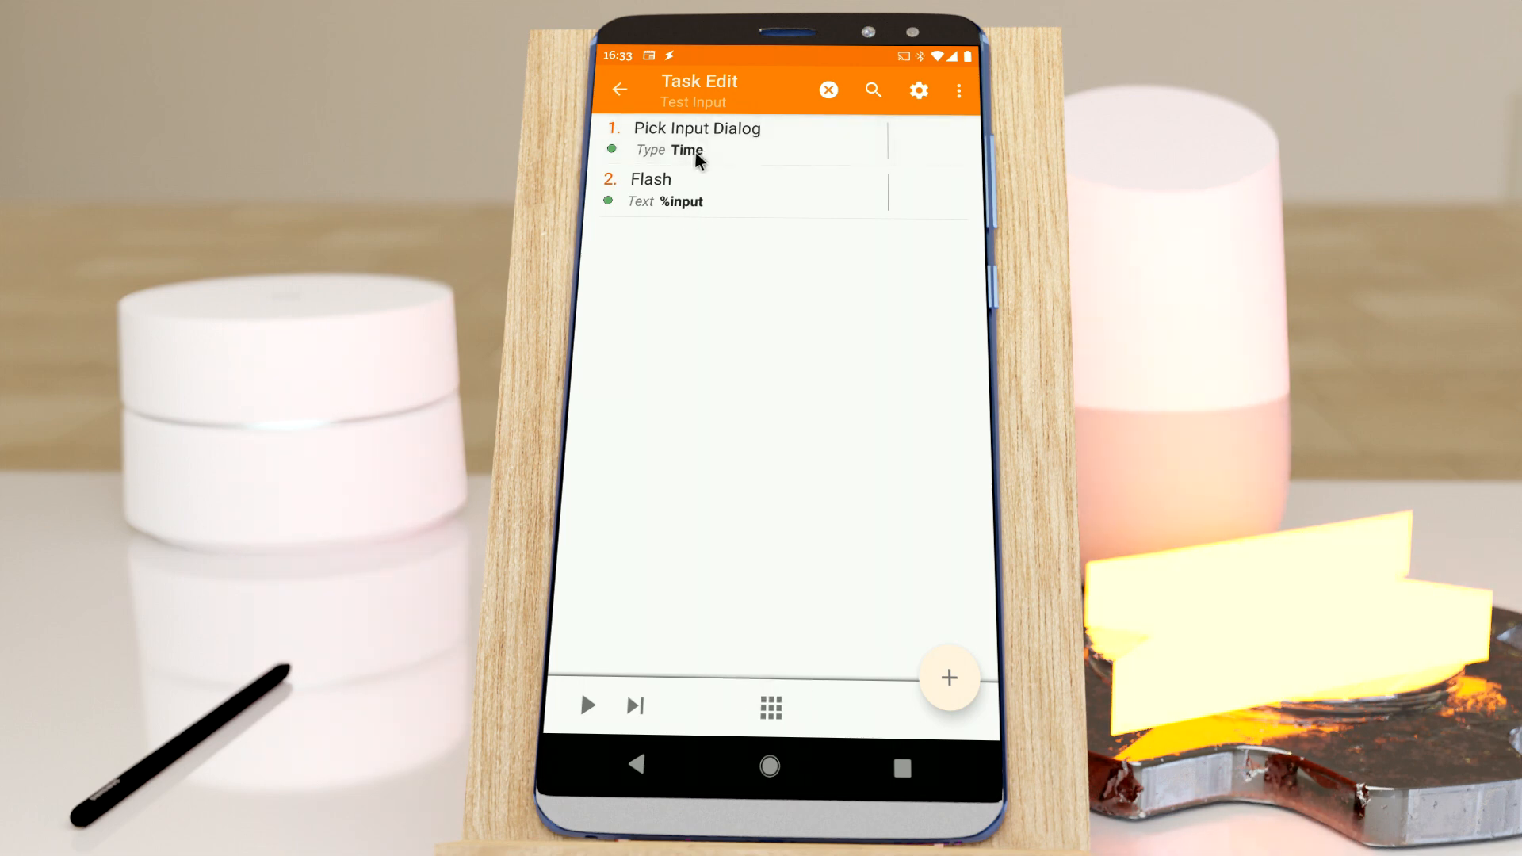
Step: Change the Pick Input Dialog action's Type from Time to App
{"action": "left_click", "coordinate": [698, 135]}
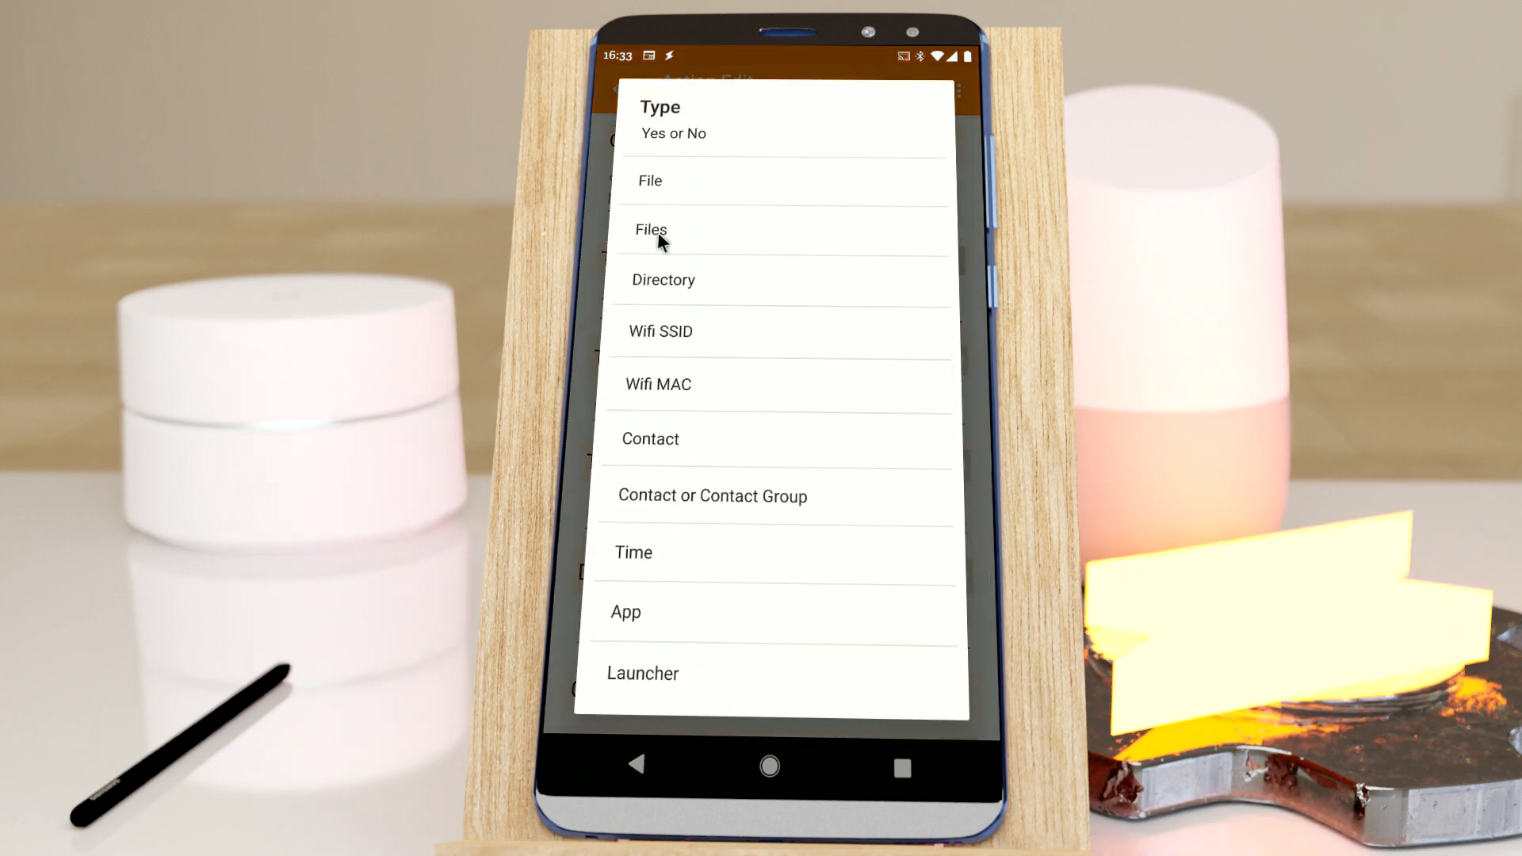
{"action": "mouse_move", "coordinate": [653, 622]}
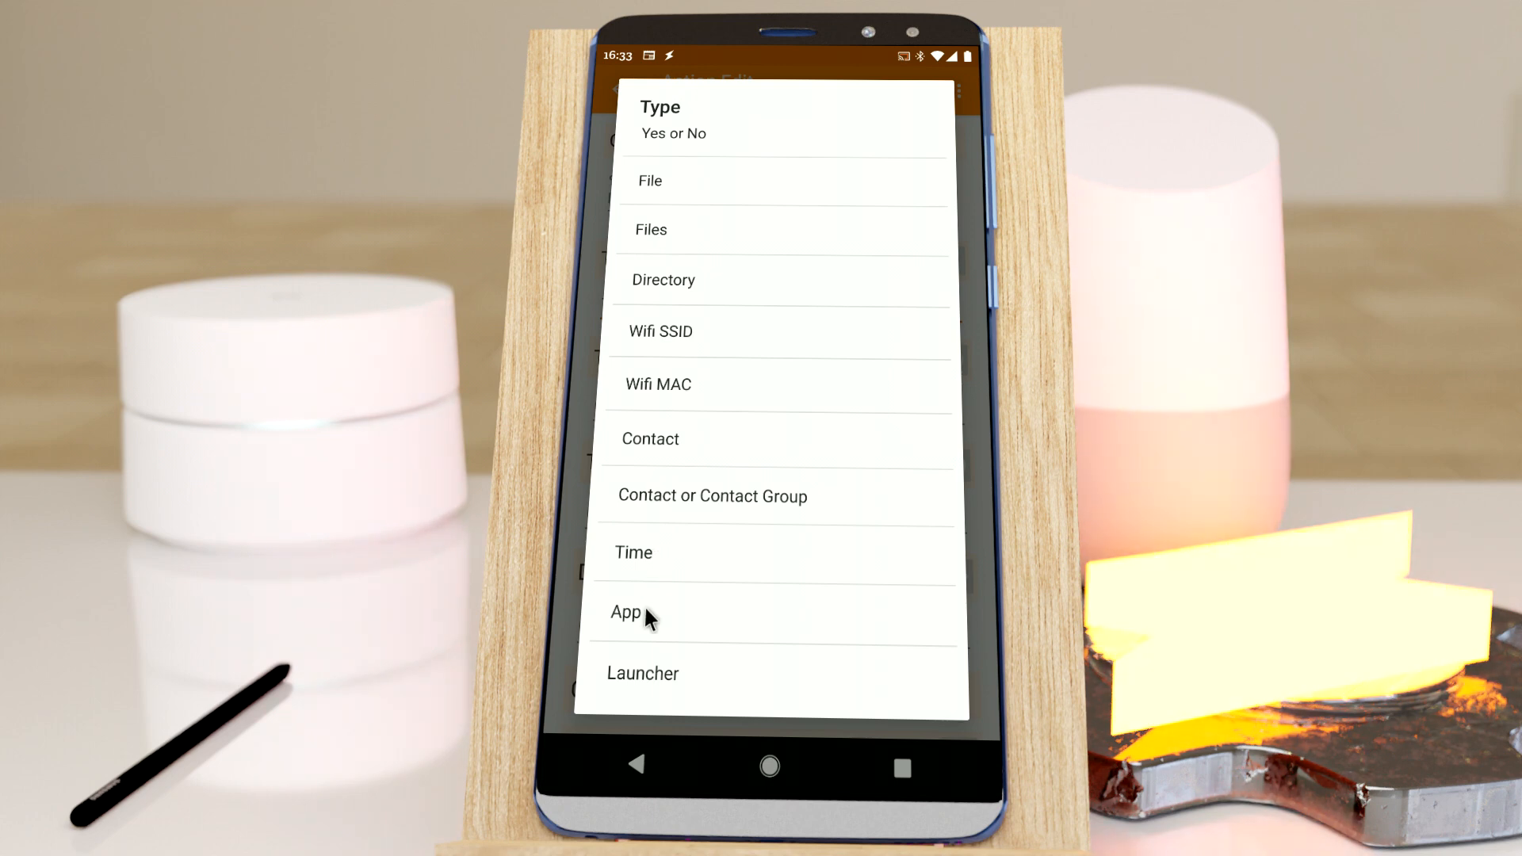
{"action": "left_click", "coordinate": [627, 612]}
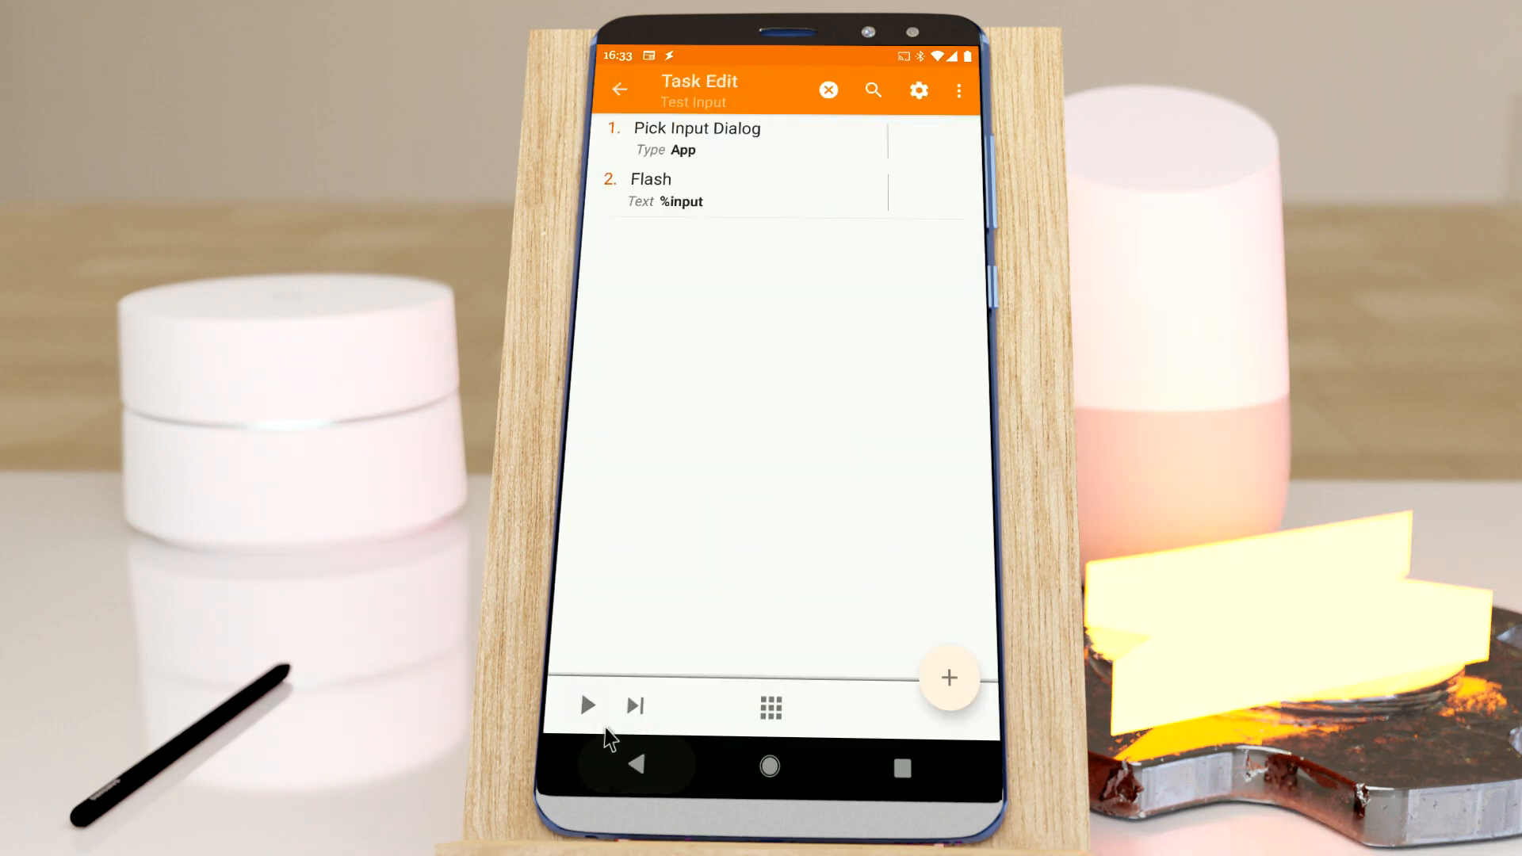
{"action": "mouse_move", "coordinate": [738, 368]}
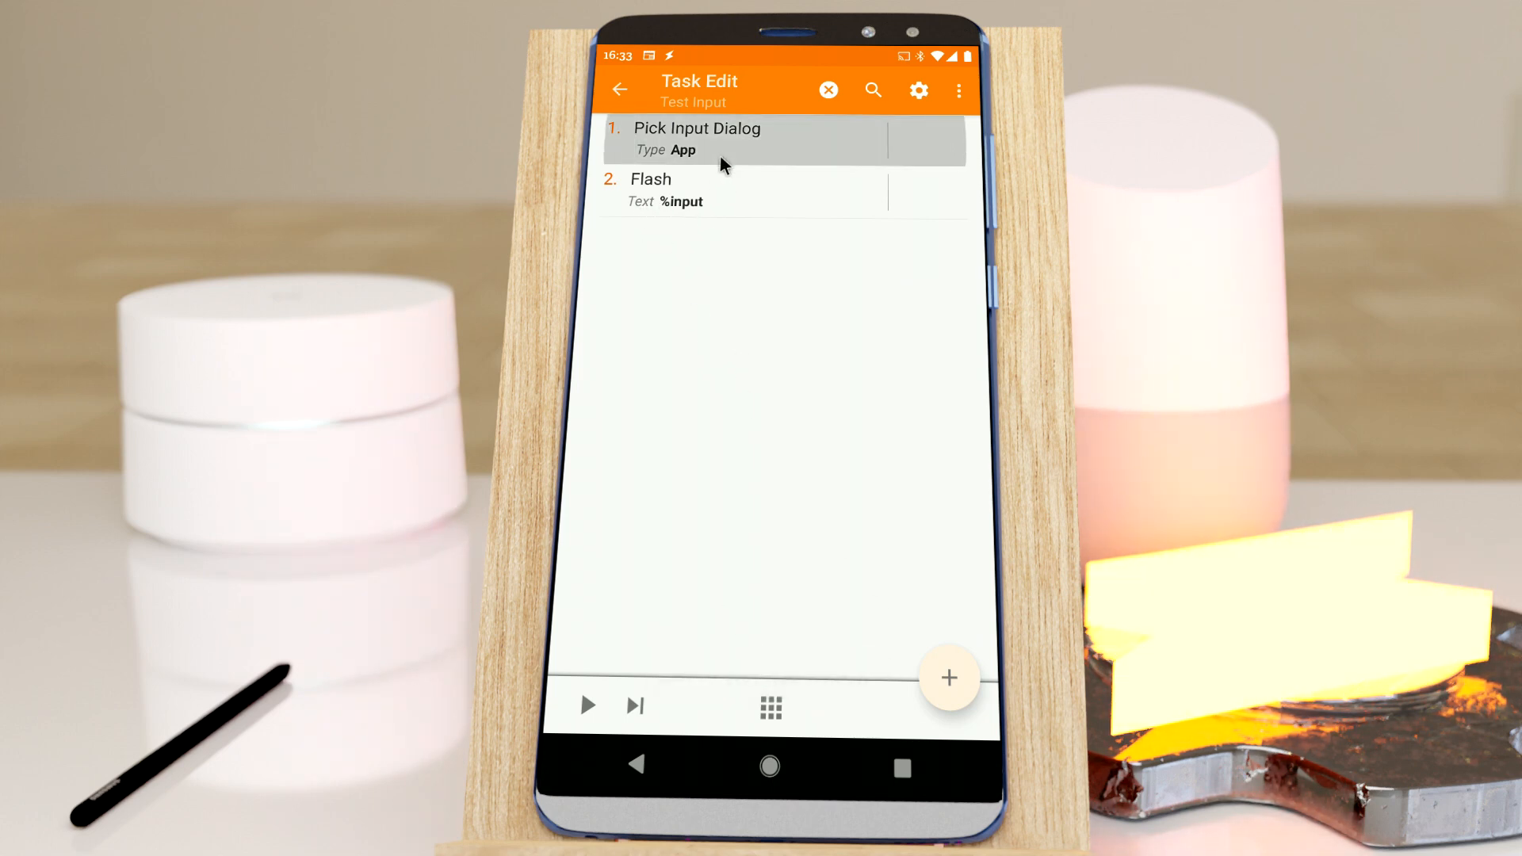
Step: Review the input type list again, then bring up Task Properties
{"action": "left_click", "coordinate": [683, 149]}
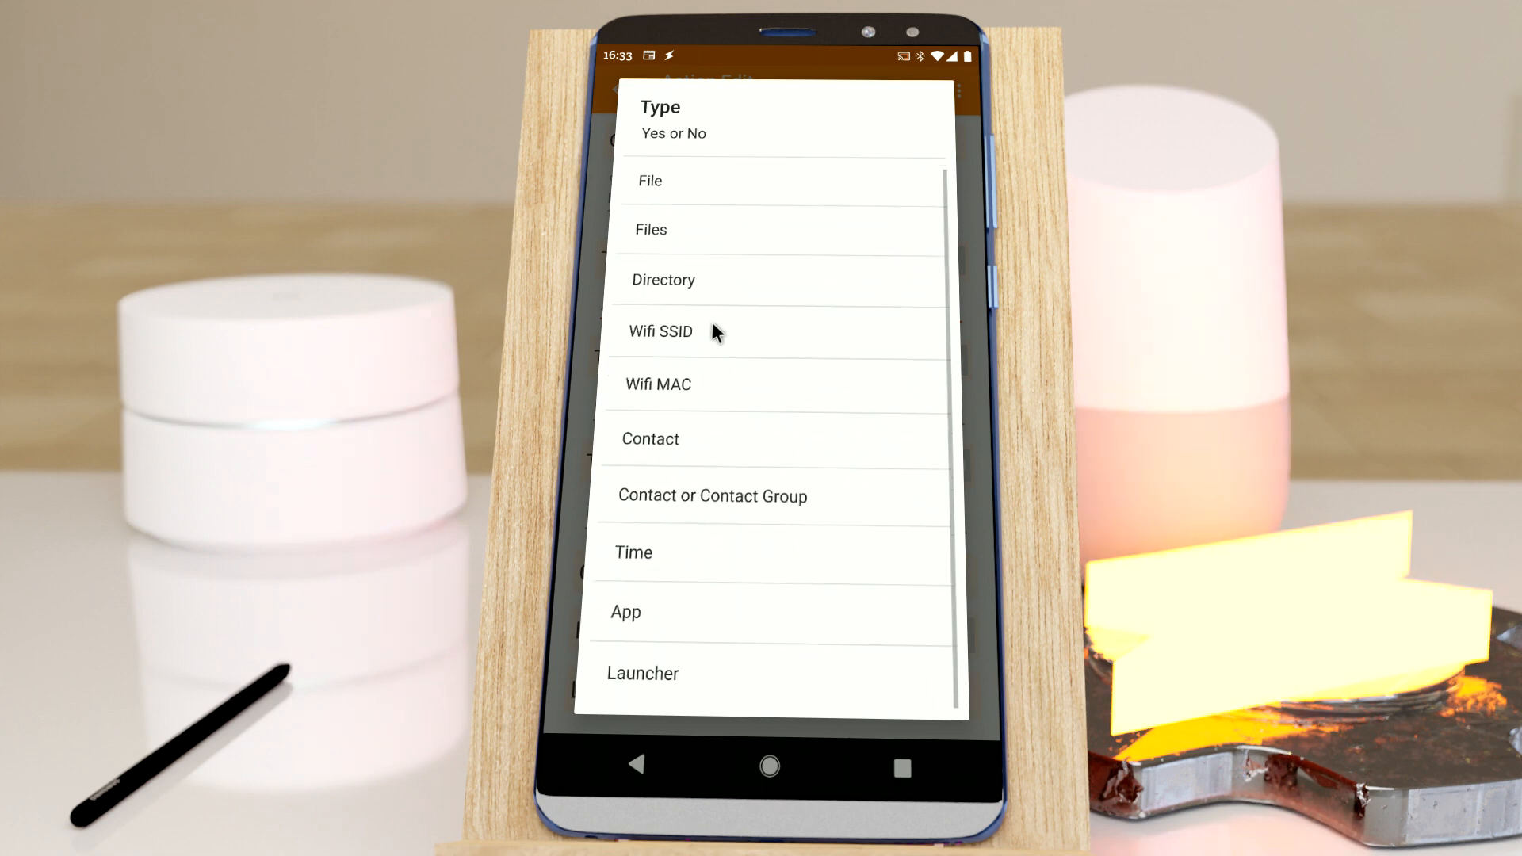
{"action": "scroll", "scroll_direction": "down", "scroll_amount": 3}
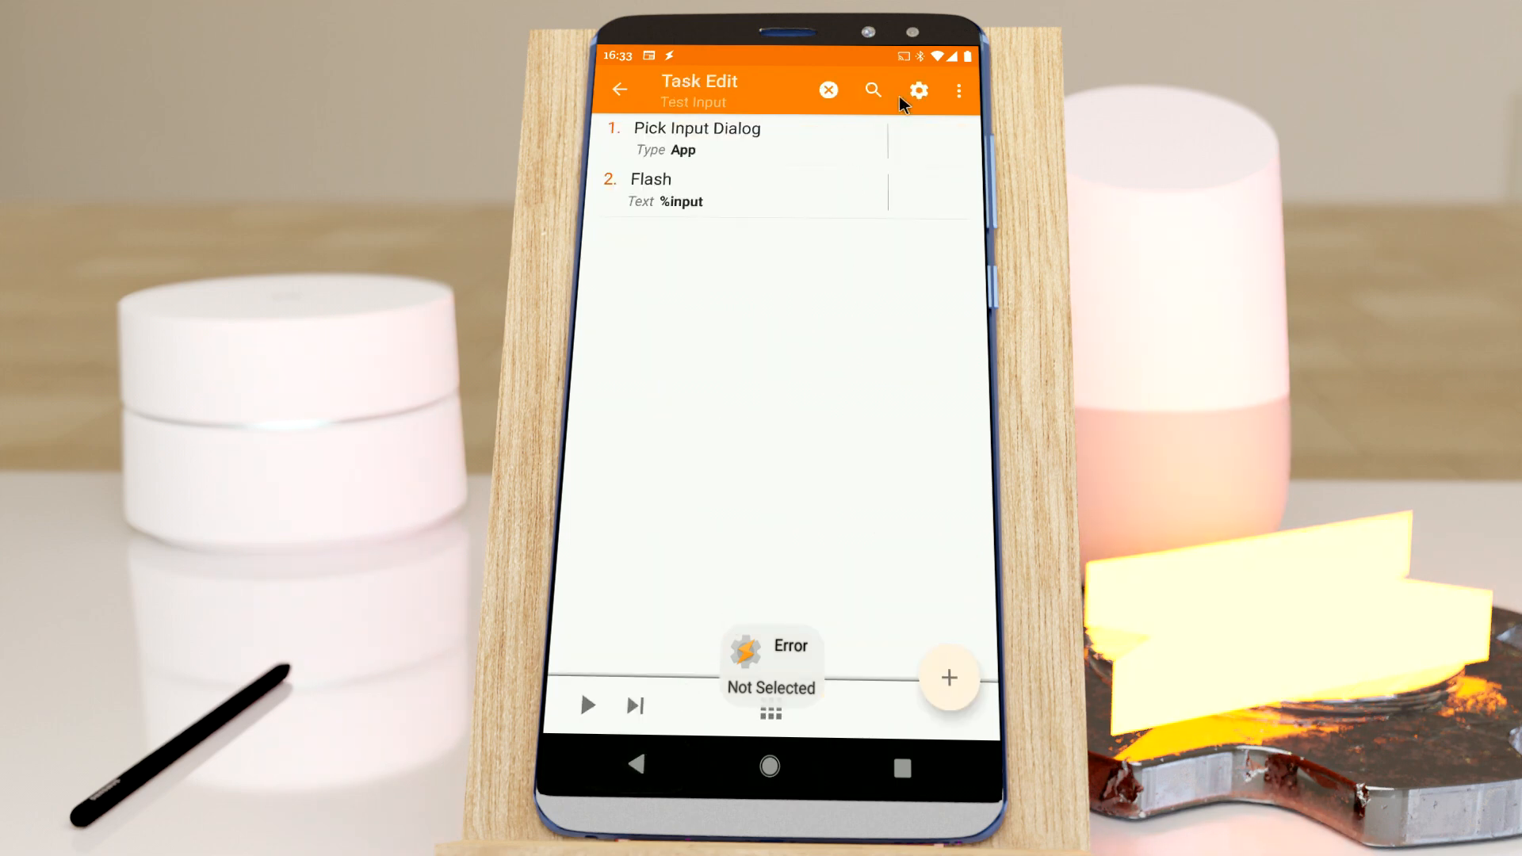
{"action": "left_click", "coordinate": [920, 89]}
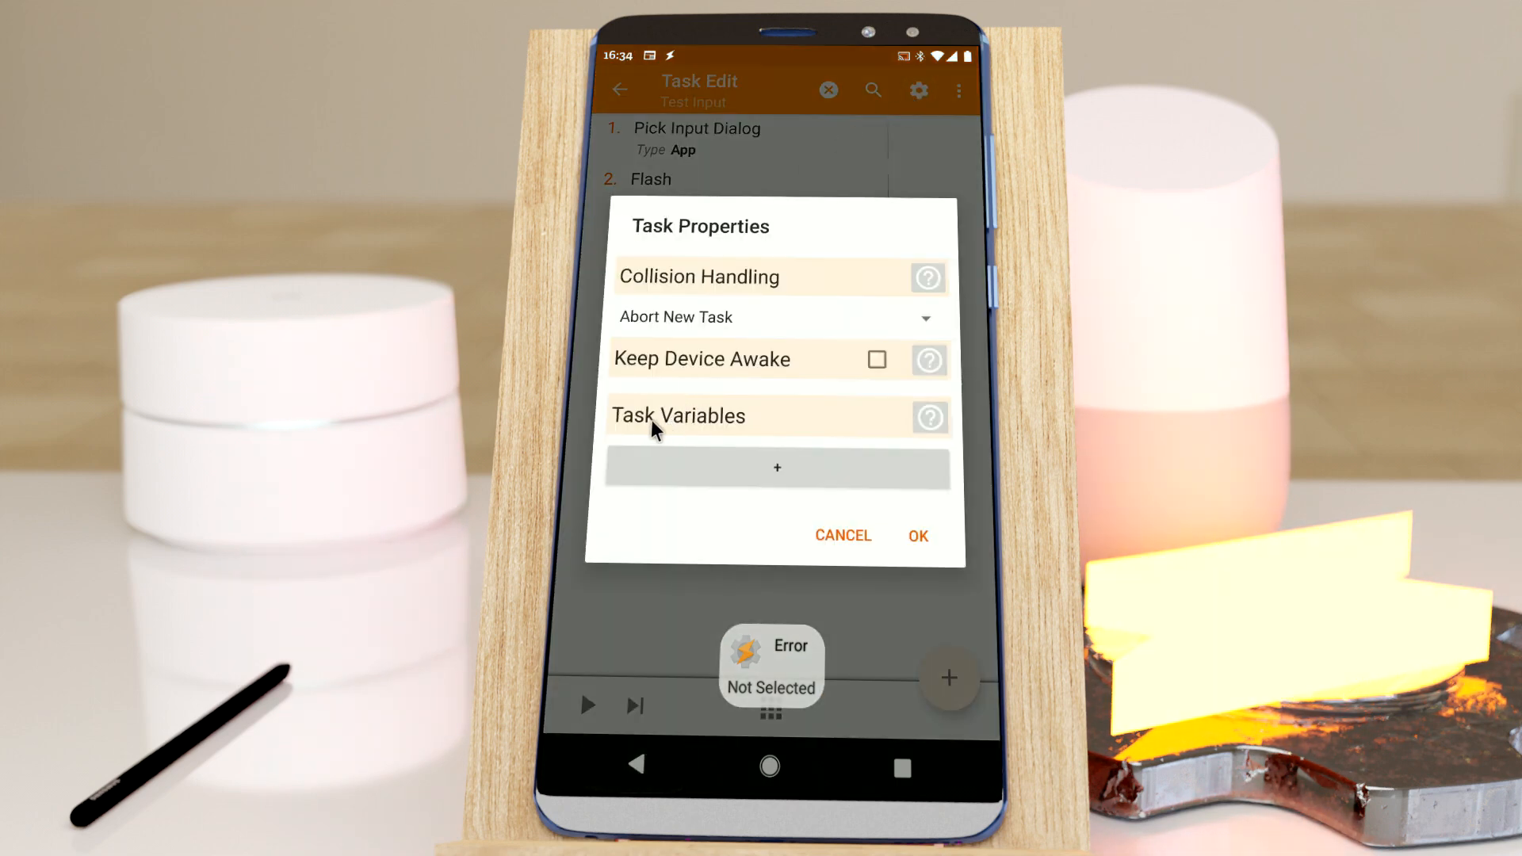
Step: Add a task variable left on type Text, then cancel out of Task Properties
{"action": "left_click", "coordinate": [777, 468]}
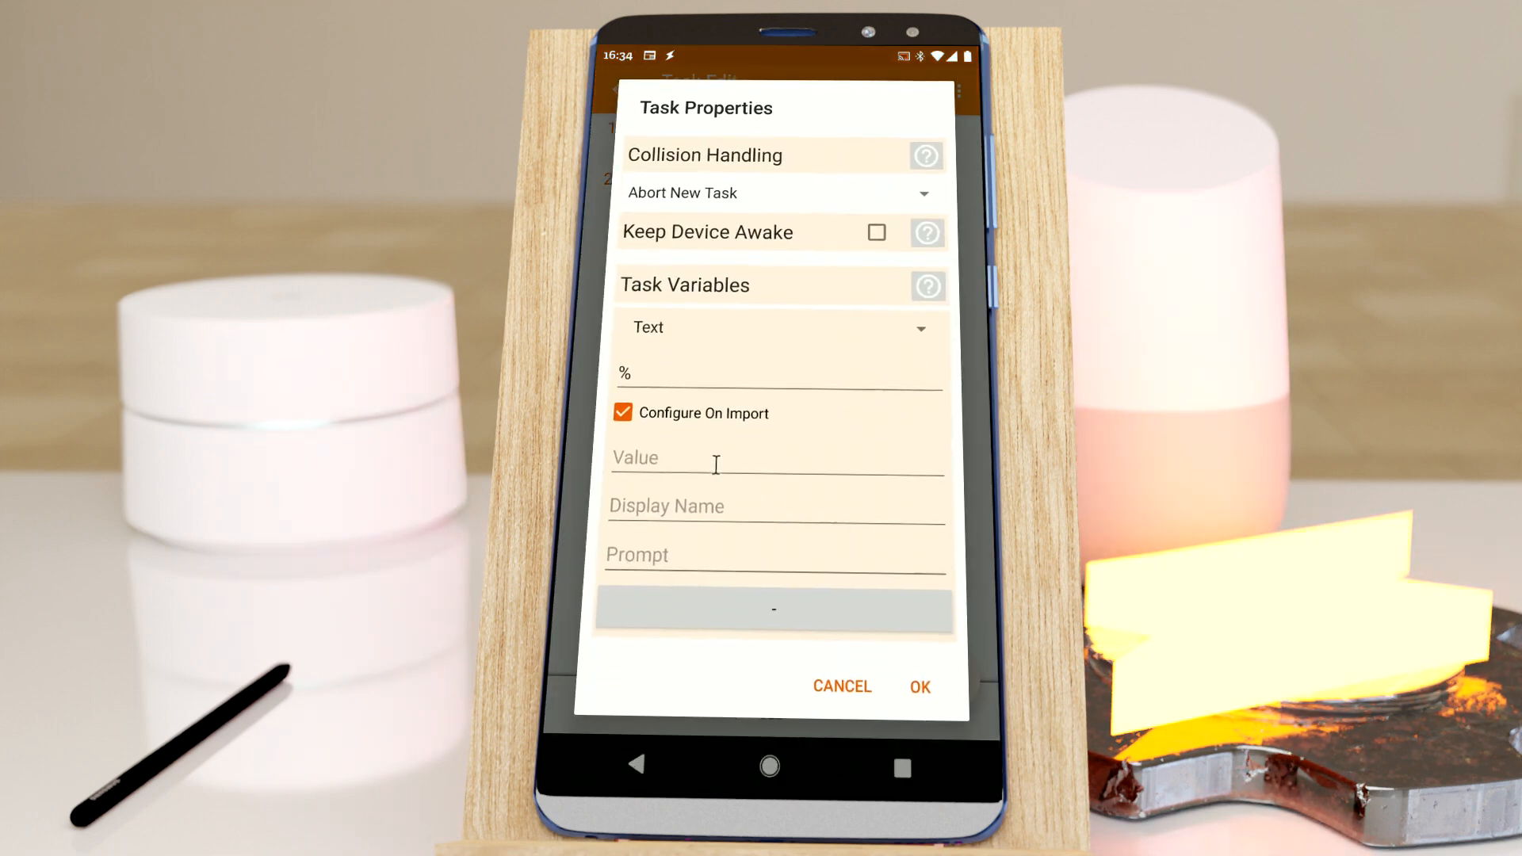
{"action": "left_click", "coordinate": [777, 327]}
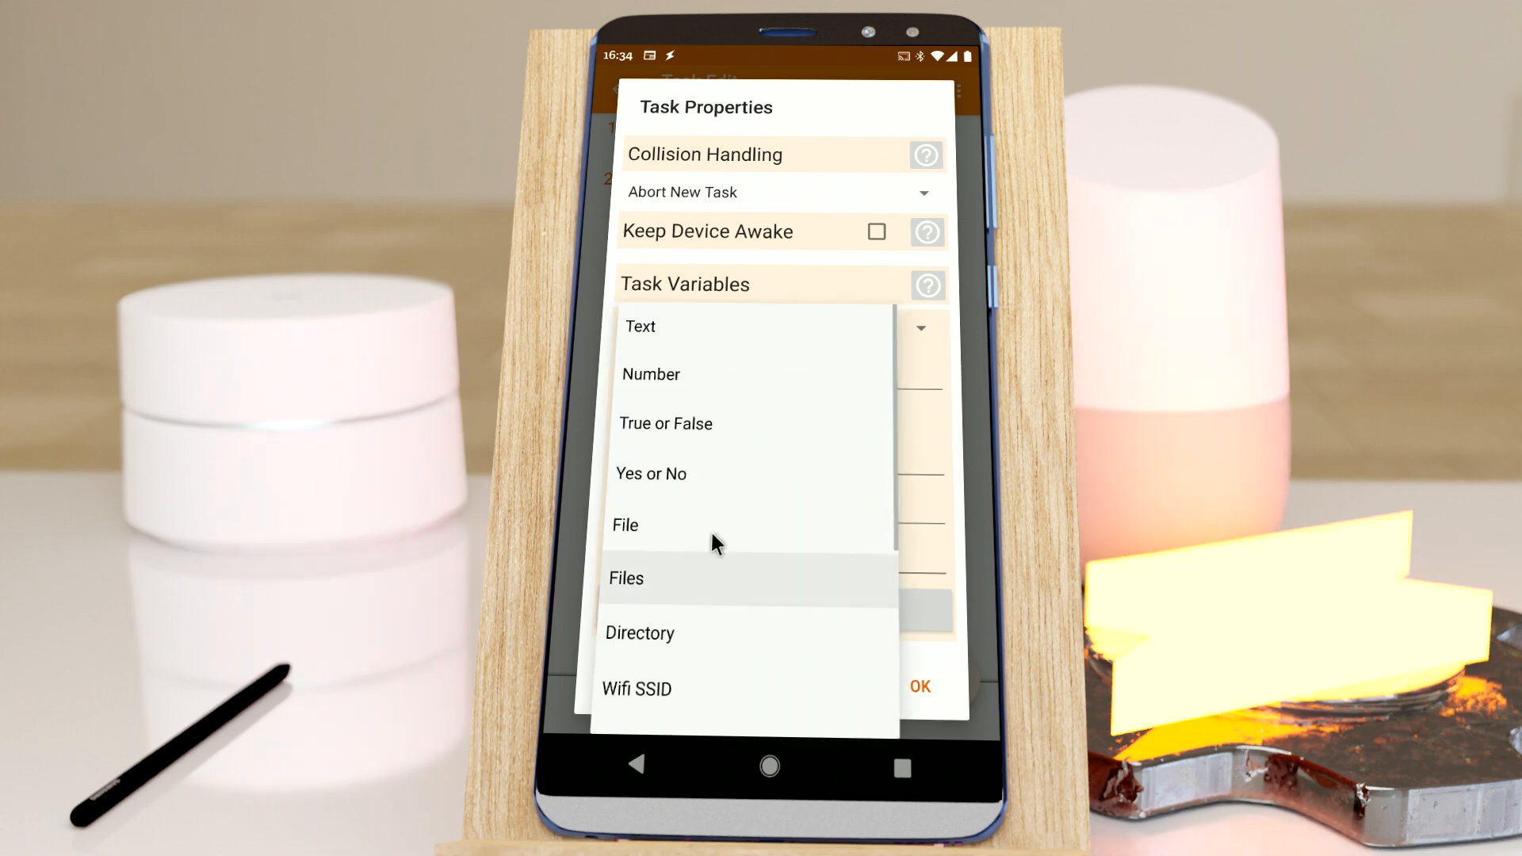
{"action": "left_click", "coordinate": [641, 326]}
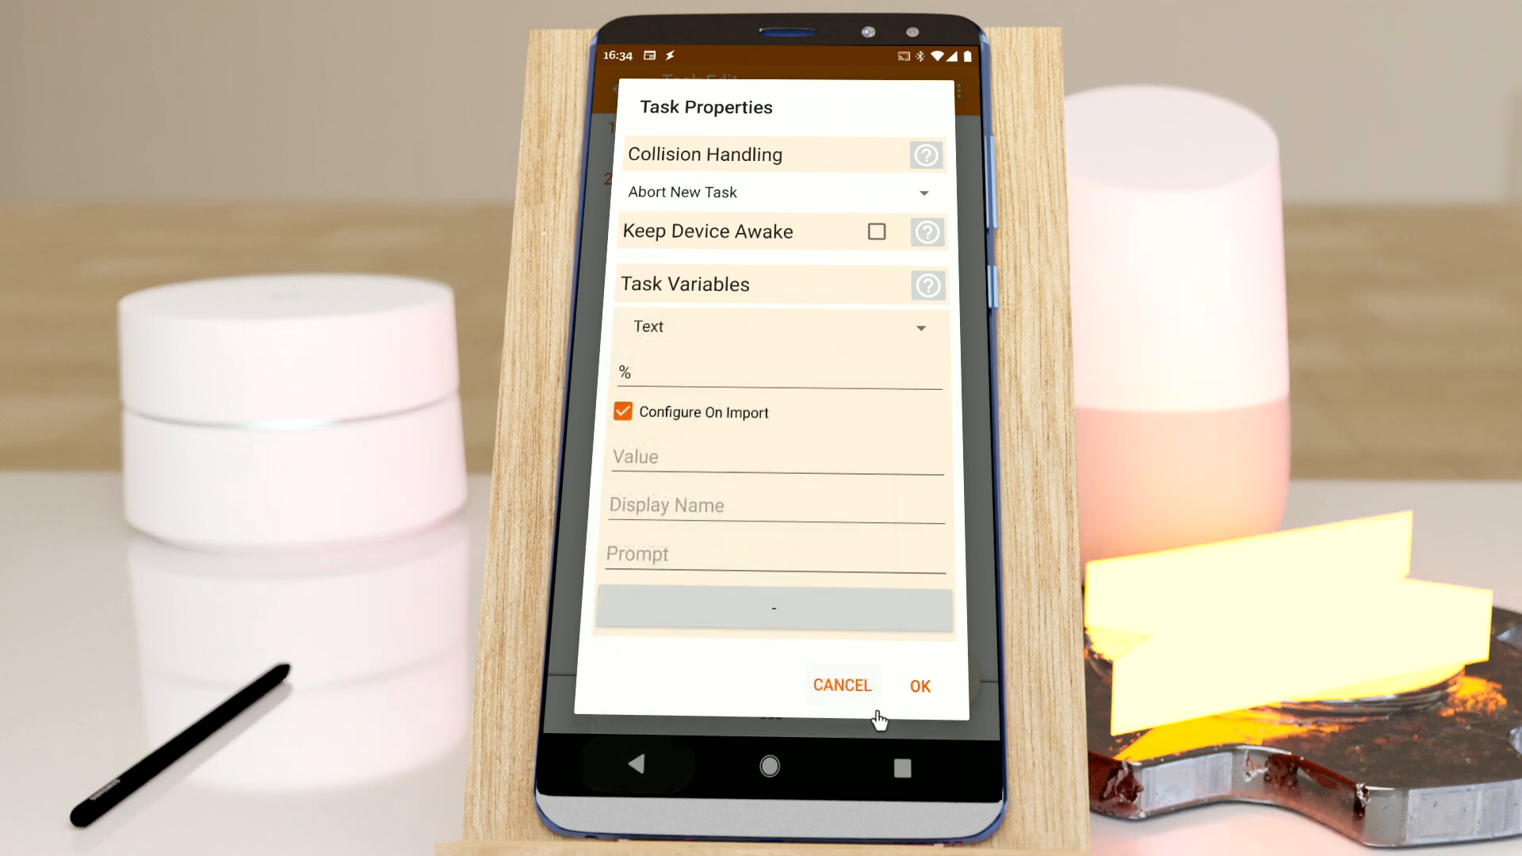
{"action": "left_click", "coordinate": [920, 685]}
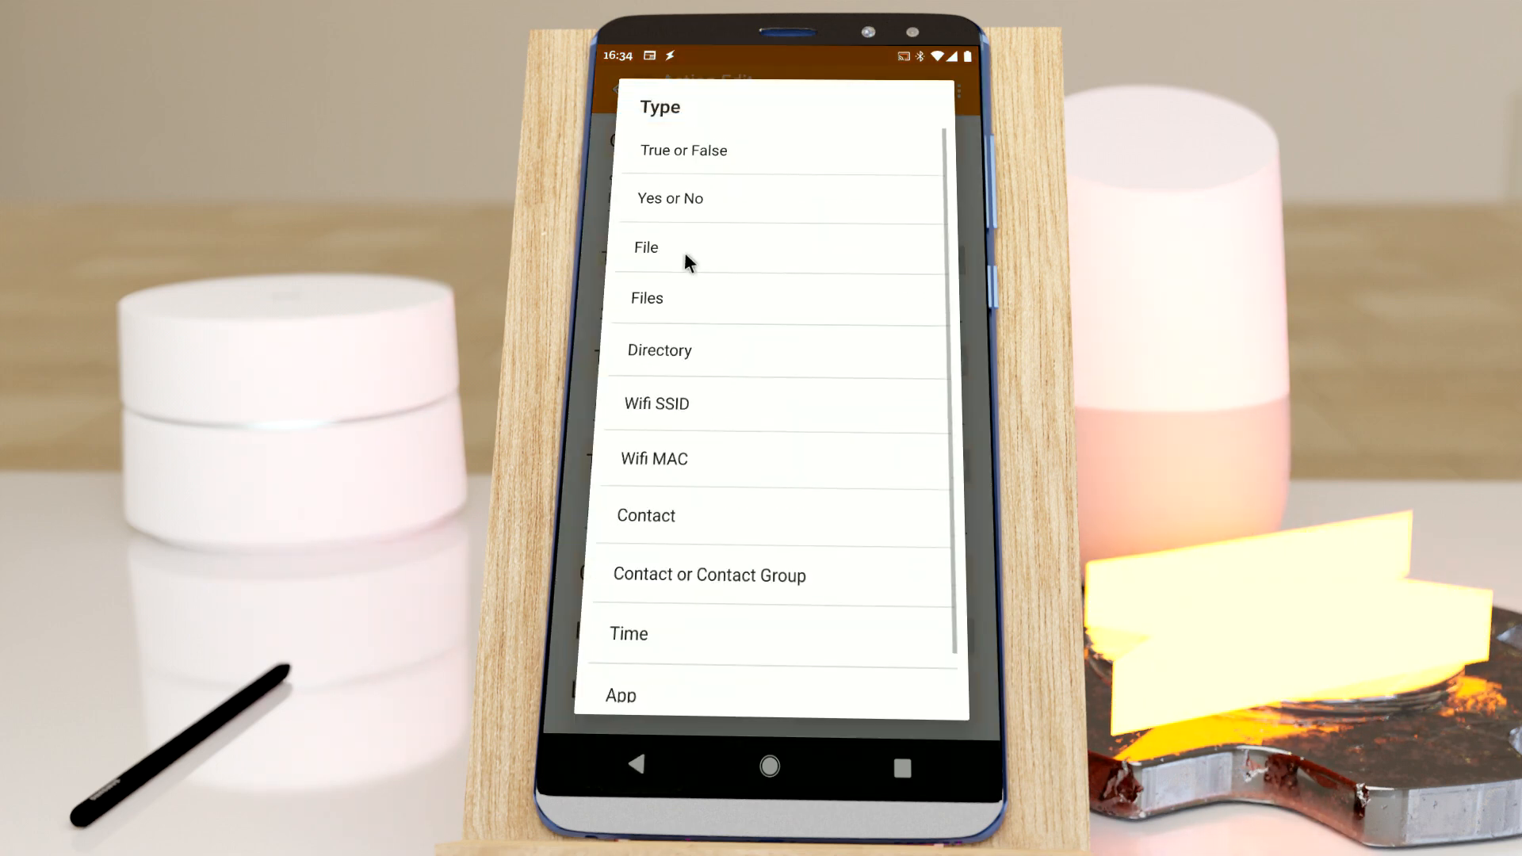
Step: Reselect App as the Pick Input Dialog's input type and review the type list
{"action": "scroll", "scroll_direction": "down", "scroll_amount": 3}
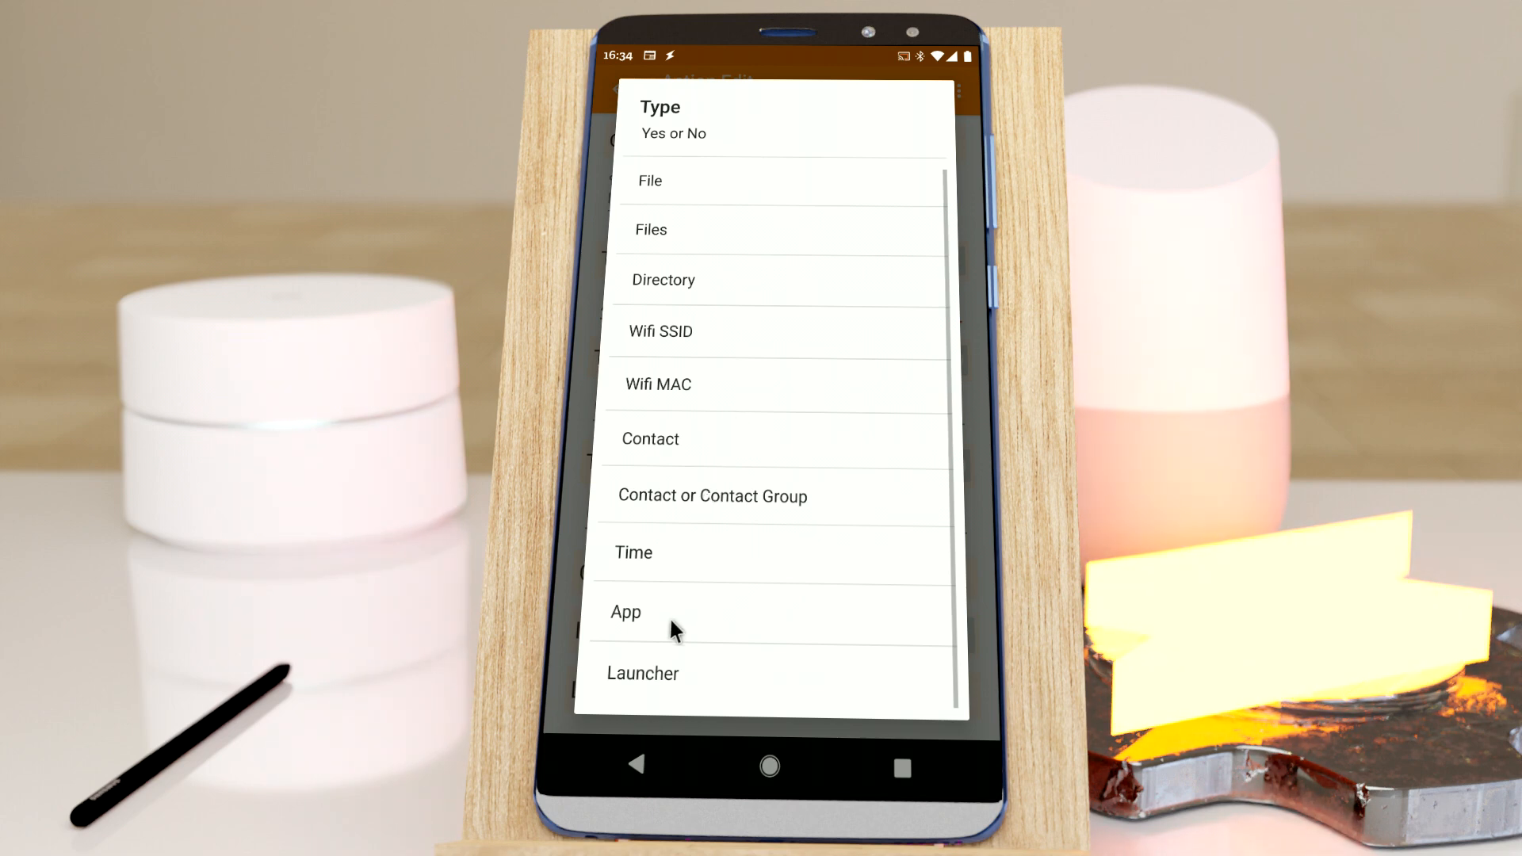
{"action": "left_click", "coordinate": [627, 612]}
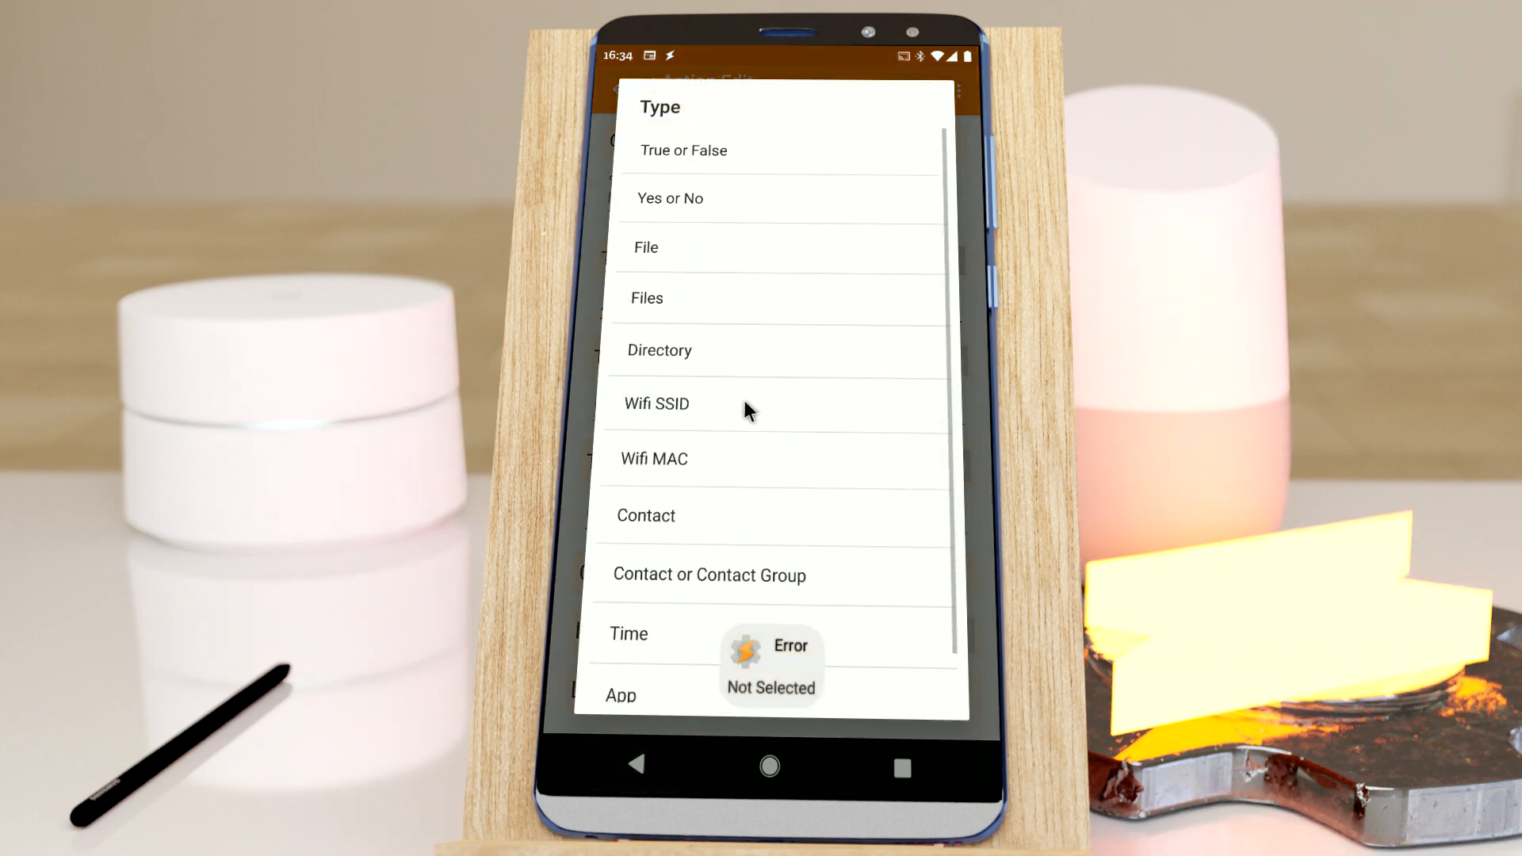
{"action": "scroll", "scroll_direction": "down", "scroll_amount": 3}
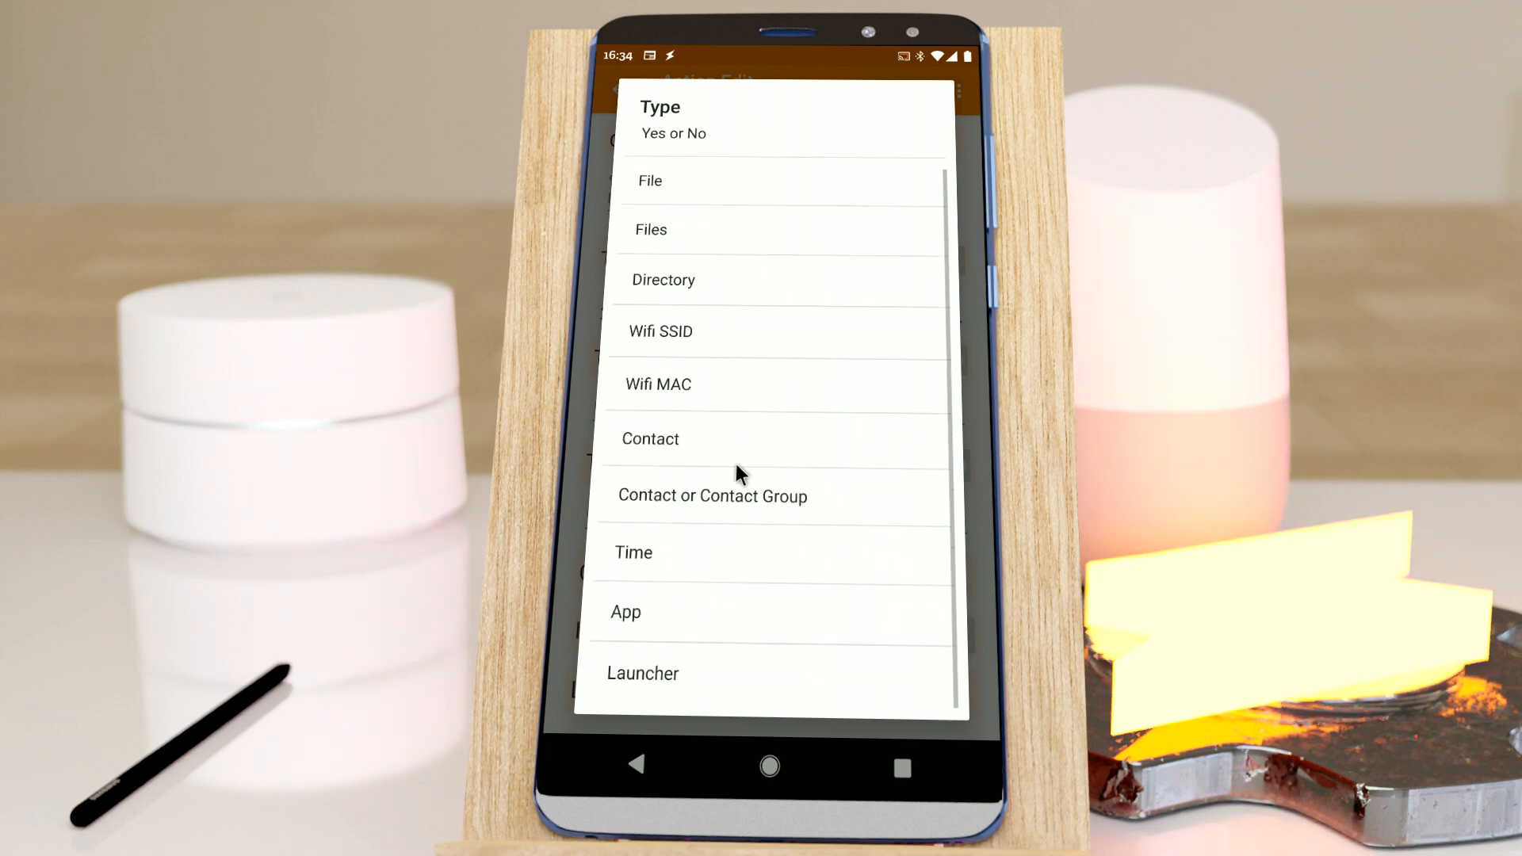